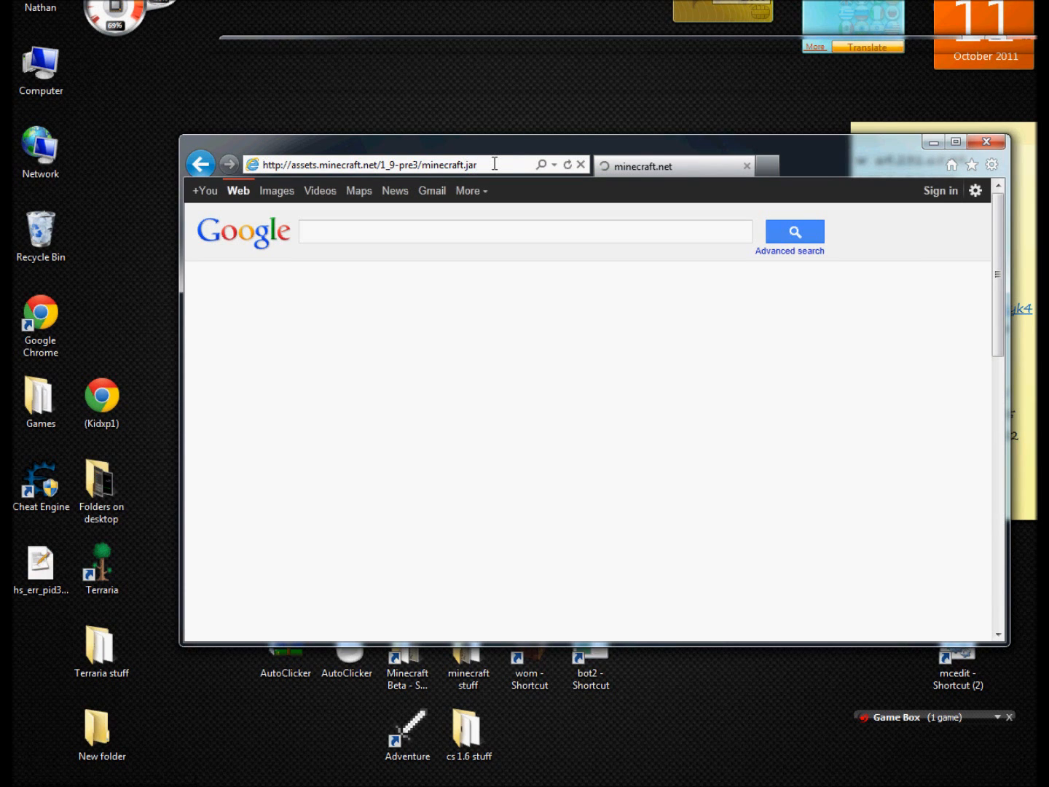
Save the minecraft.jar download via Save as, with file type set to All Files.
left_click(823, 622)
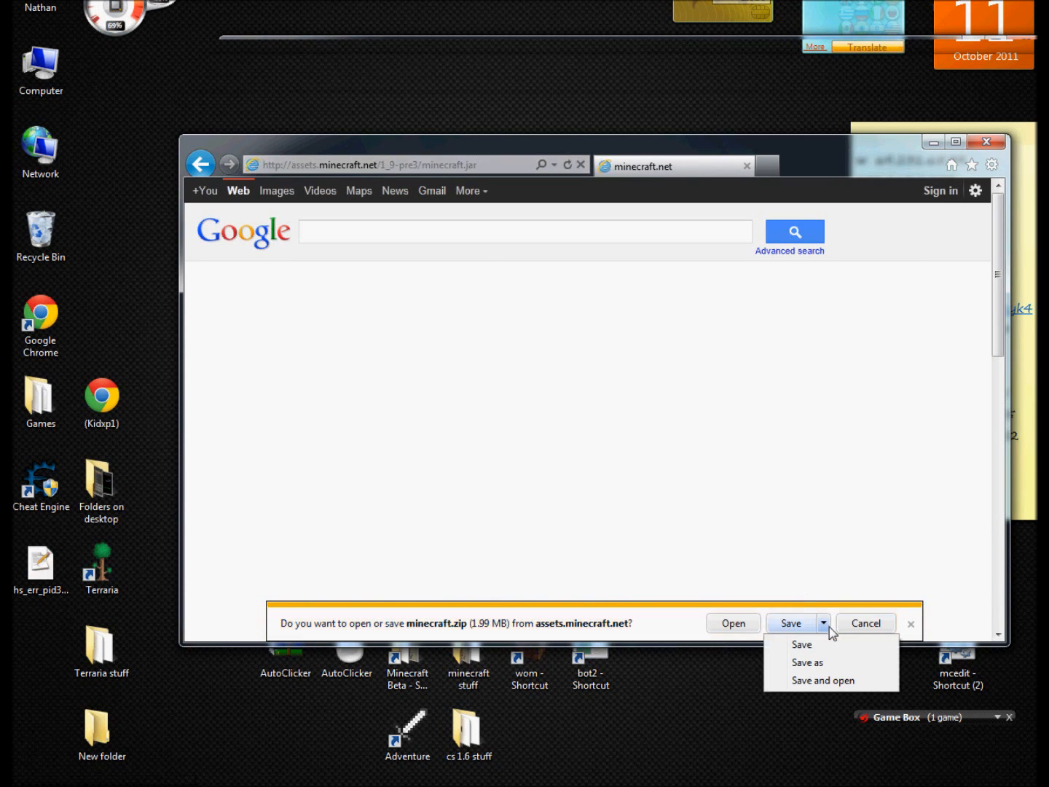
left_click(804, 669)
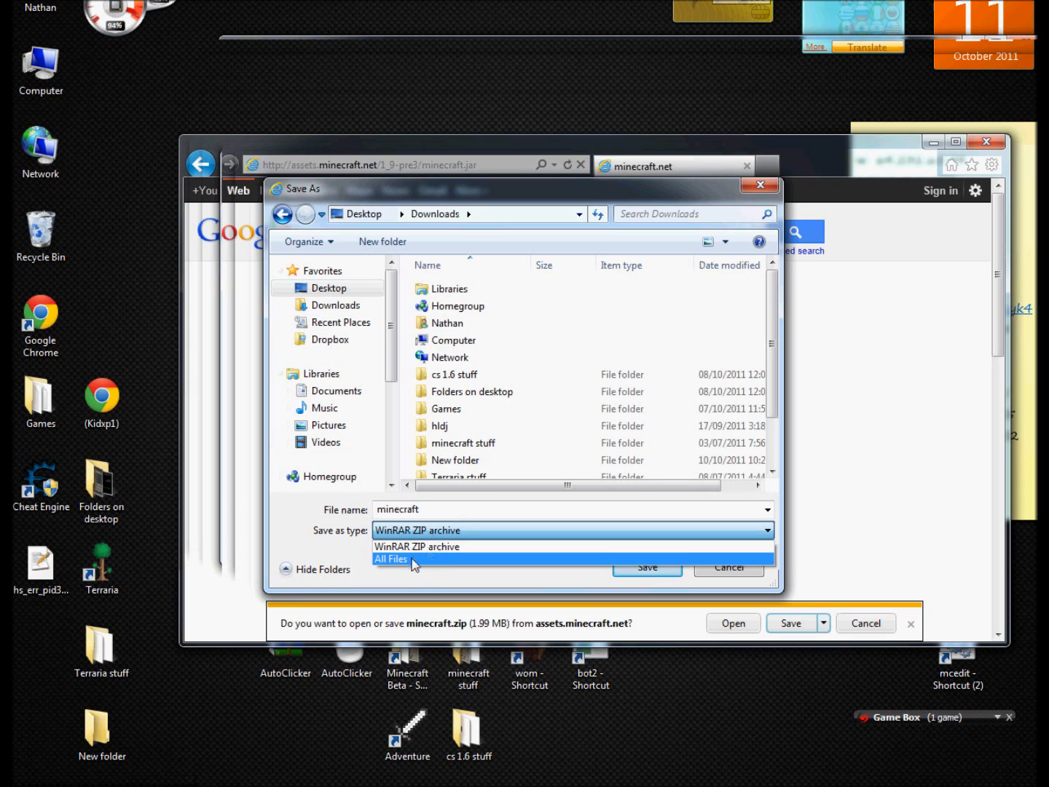
Save minecraft.jar to the desktop and open the %appdata% Roaming folder.
left_click(391, 559)
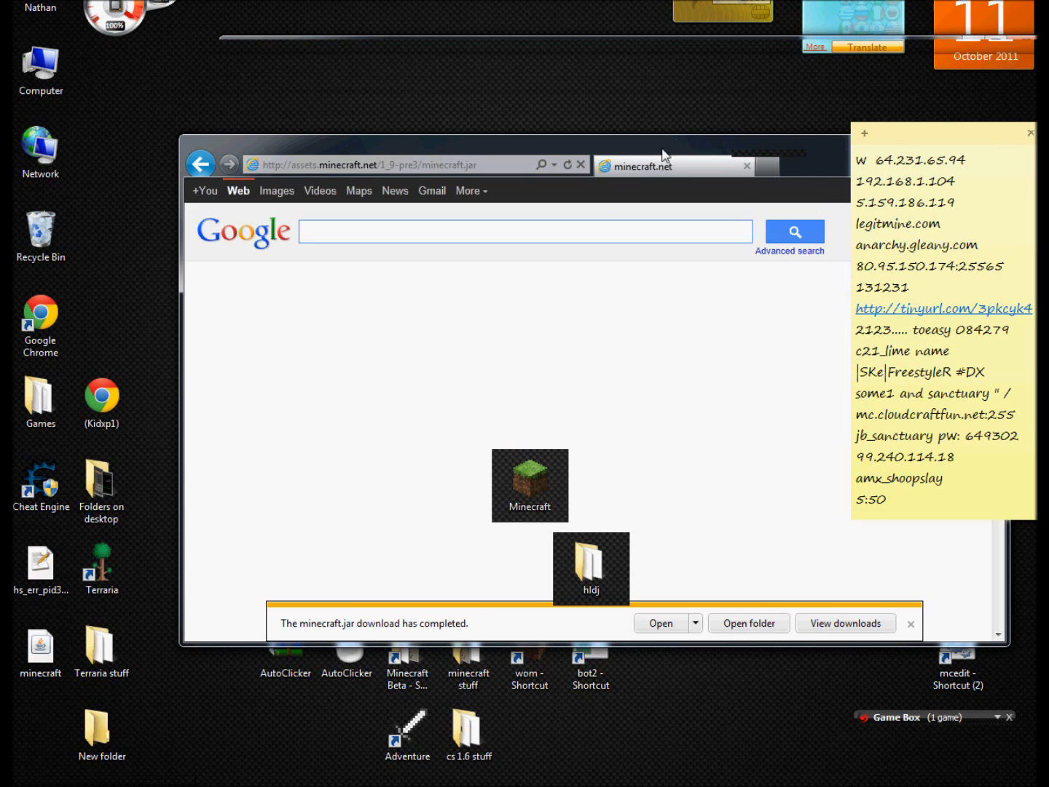
mouse_move(40, 652)
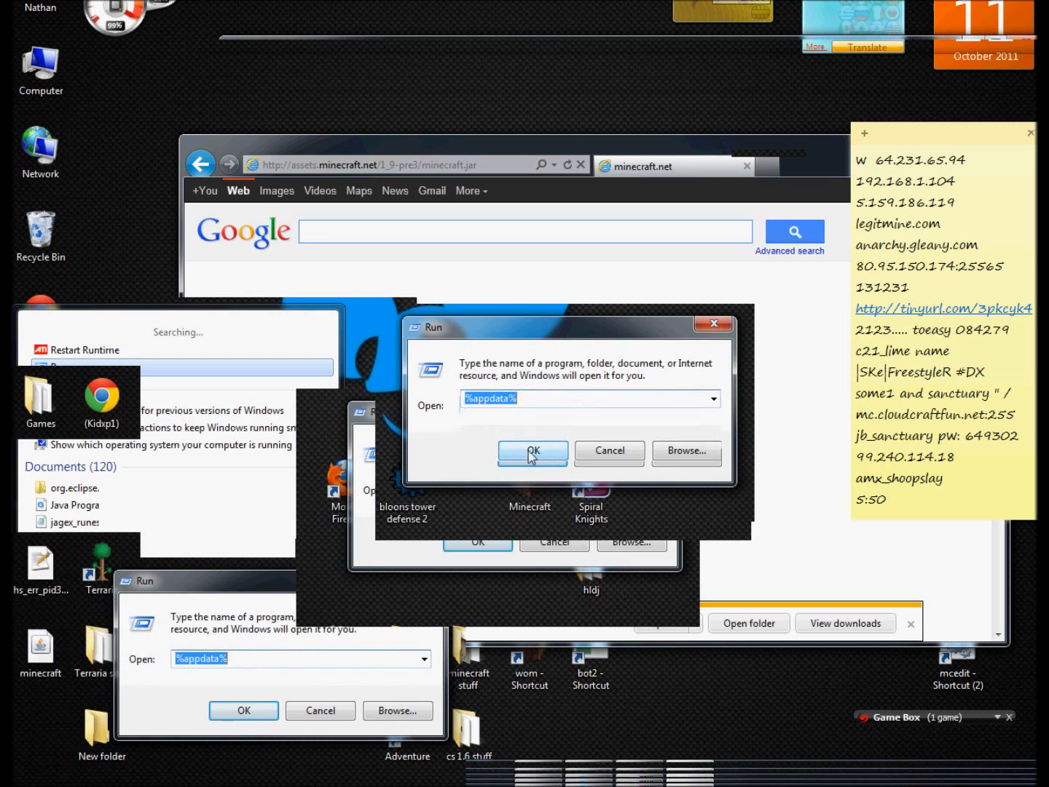
left_click(533, 452)
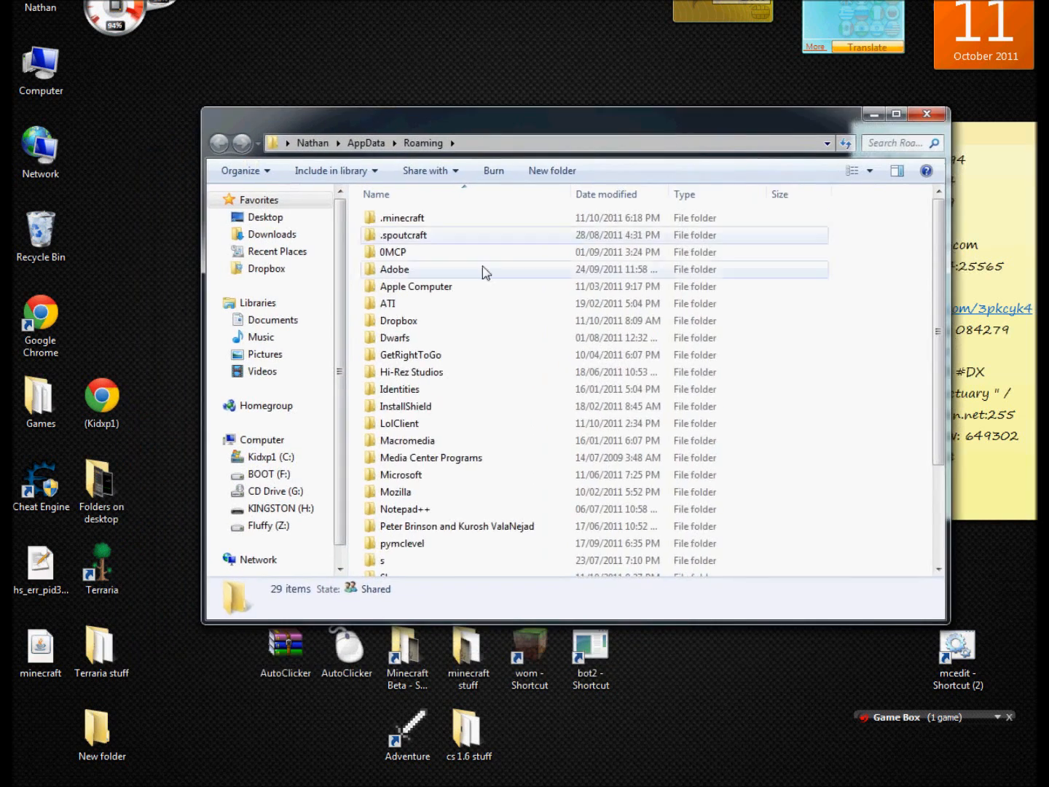
Move the downloaded minecraft.jar into .minecraft\bin, replacing the old jar.
double_click(402, 217)
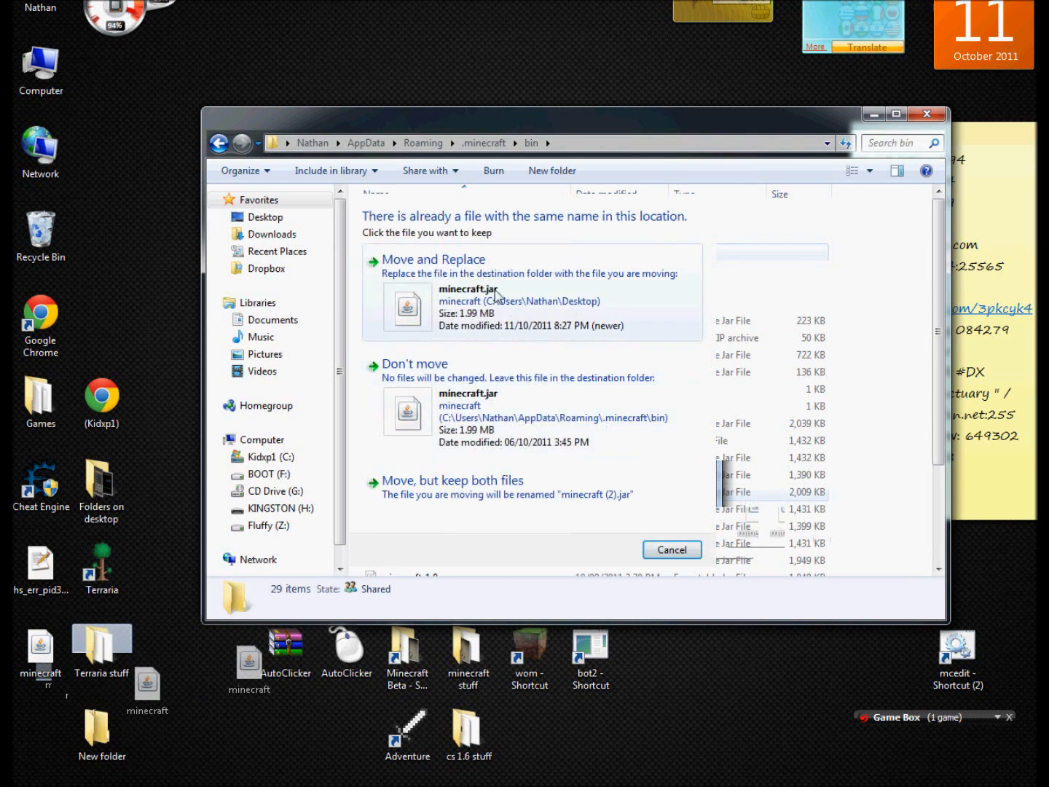
left_click(434, 260)
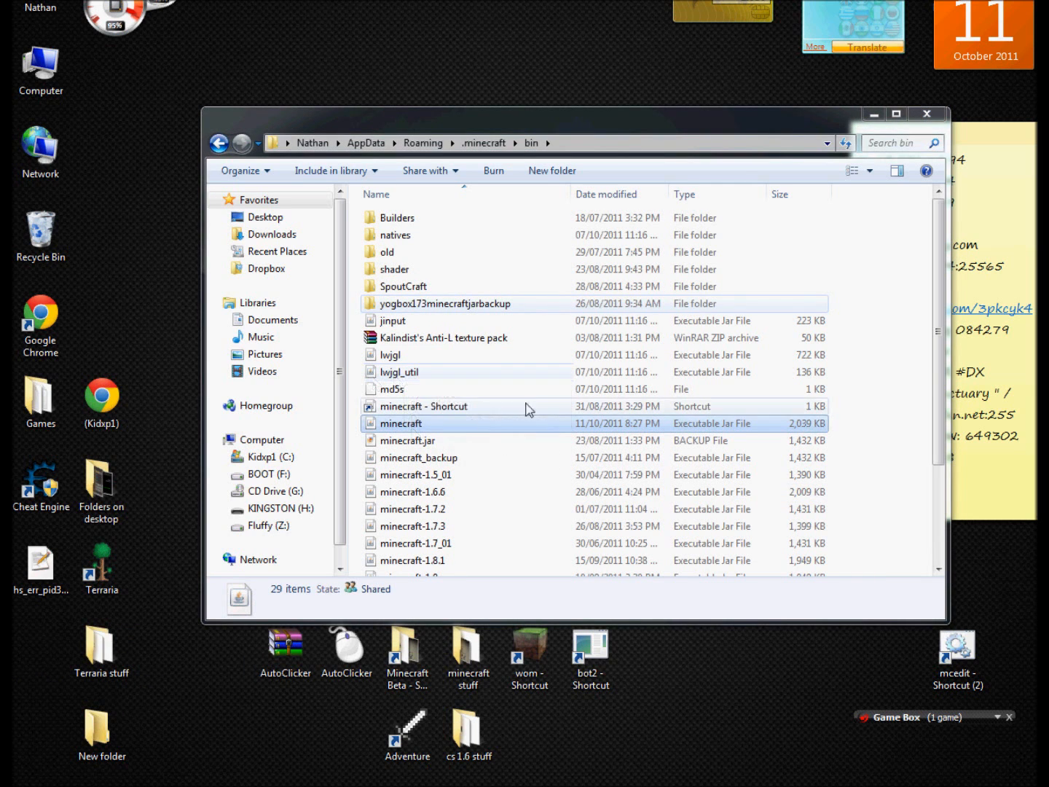
left_click(400, 423)
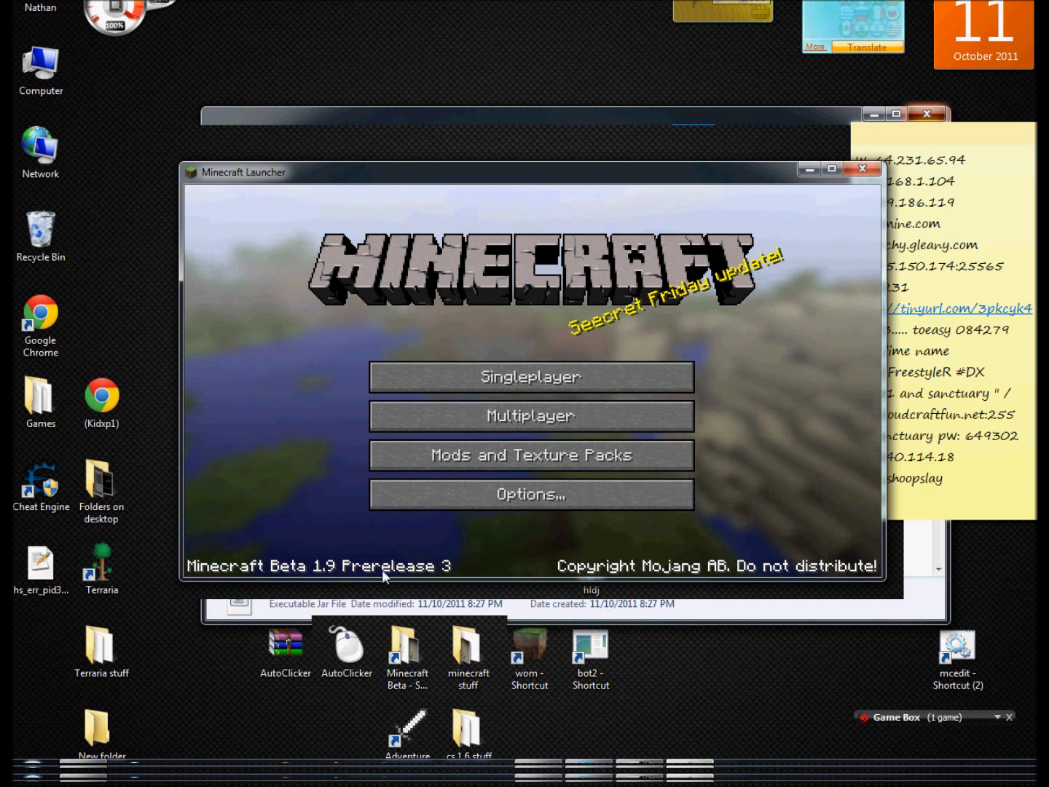
Open the Multiplayer server list from the Minecraft Beta 1.9 Prerelease 3 main menu.
left_click(530, 416)
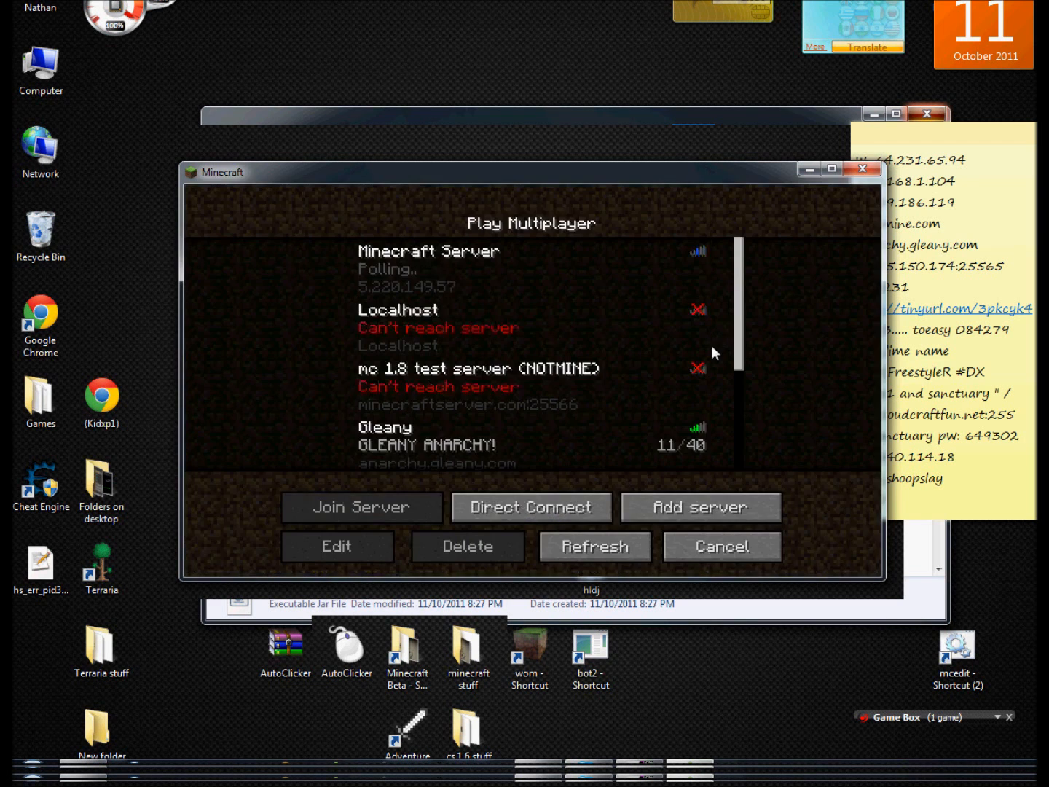